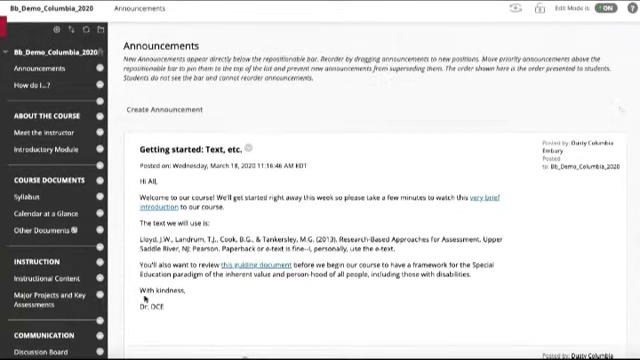
# - Scroll the course menu down to Course Tools and open Tests, Surveys, and Pools
pyautogui.scroll(-3)
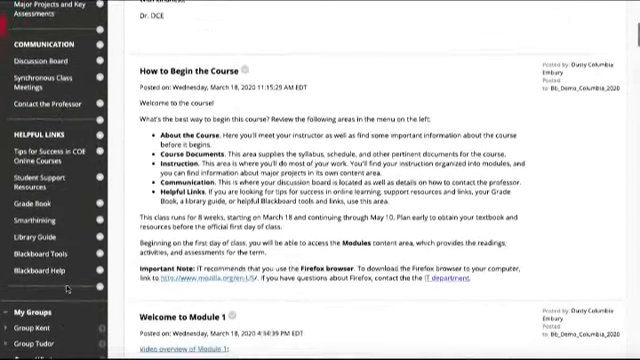
pyautogui.scroll(-3)
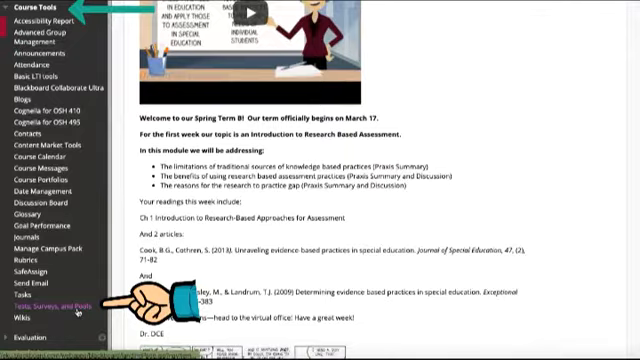
pyautogui.click(30, 297)
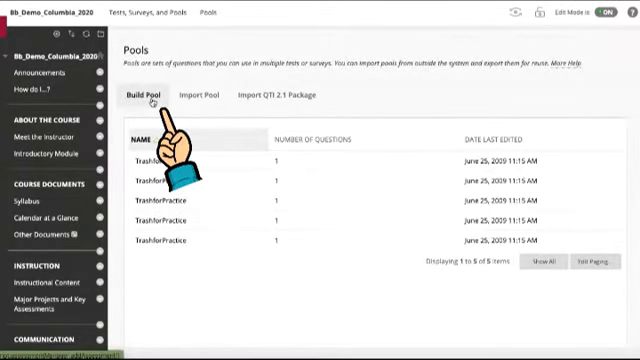
# - Build a question pool named Chapter 1 and start a True/False question in it
pyautogui.click(146, 97)
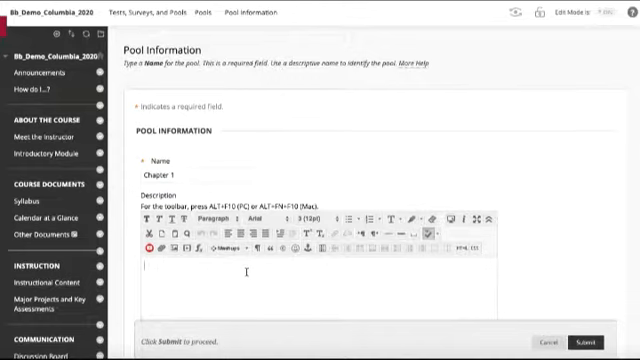
pyautogui.write('Test ques')
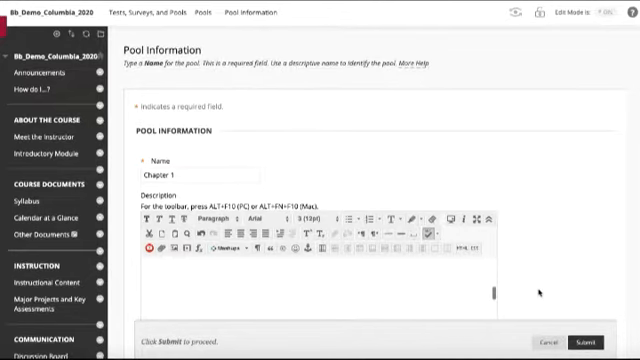
pyautogui.scroll(-3)
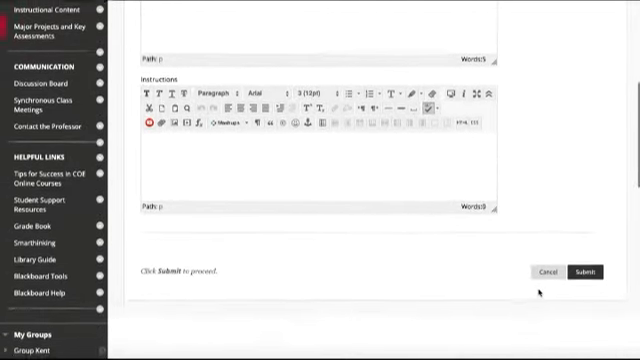
pyautogui.scroll(-3)
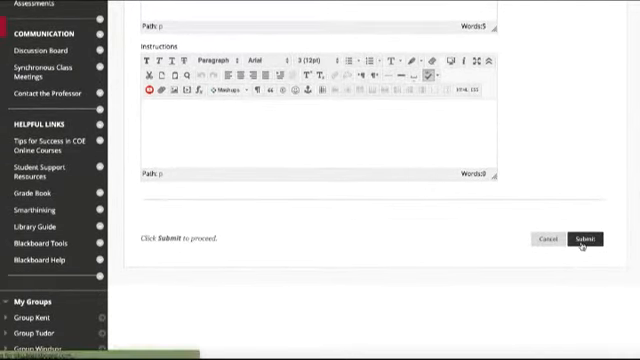
pyautogui.click(589, 238)
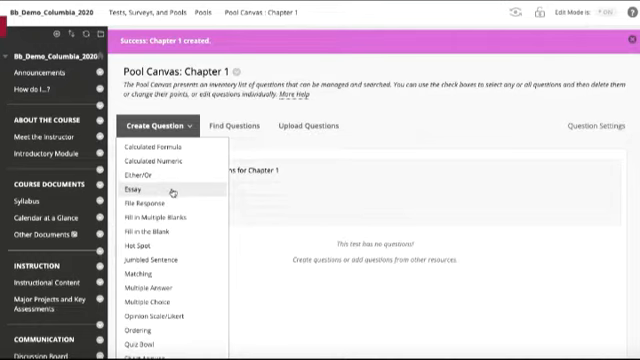
pyautogui.scroll(-3)
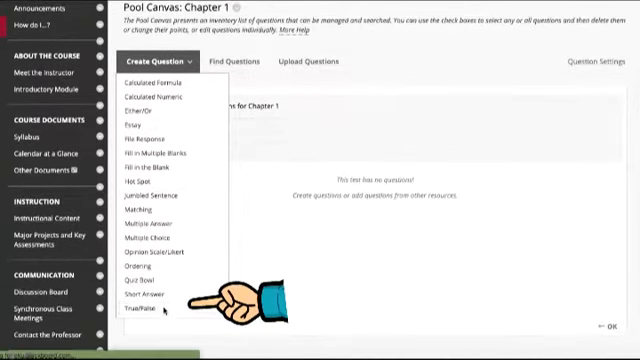
pyautogui.click(140, 315)
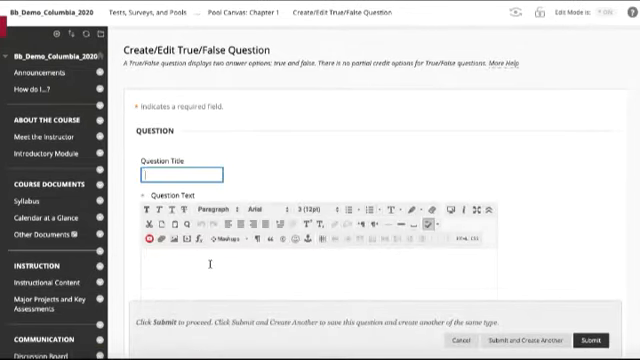
# - Write the True/False question on educating exceptional learners, with 'Correct' feedback
pyautogui.write('We know considerably more today about how to educate exceptional learners than we did ten years ago.')
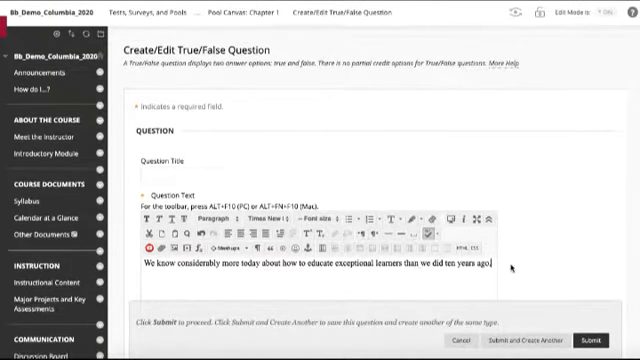
pyautogui.scroll(-3)
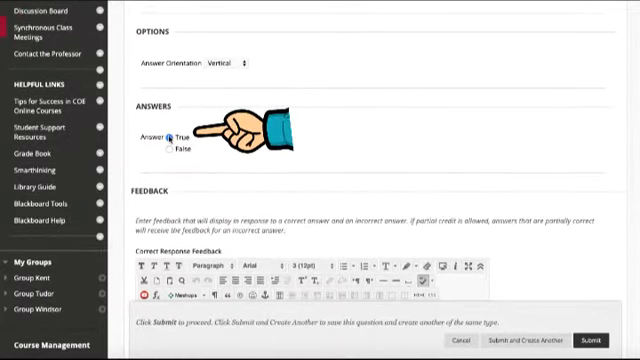
pyautogui.scroll(-3)
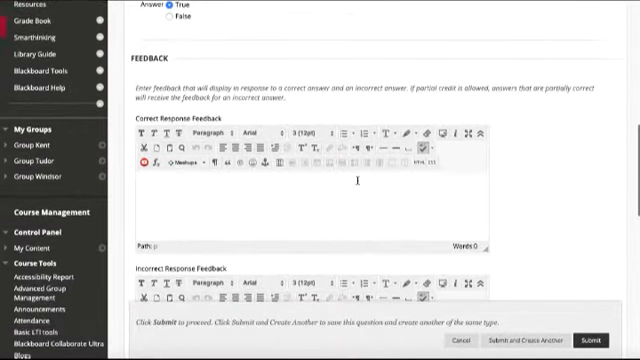
pyautogui.write('Correct')
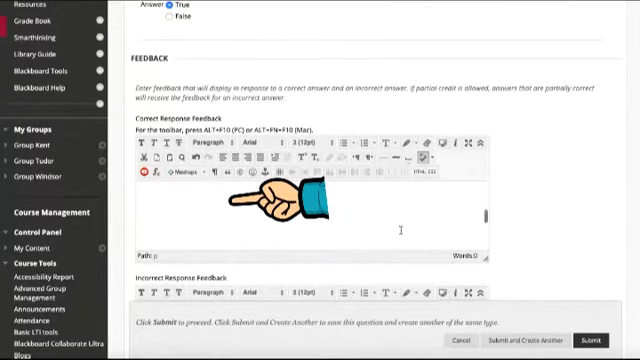
pyautogui.scroll(-3)
pyautogui.write('Try reviewing pp')
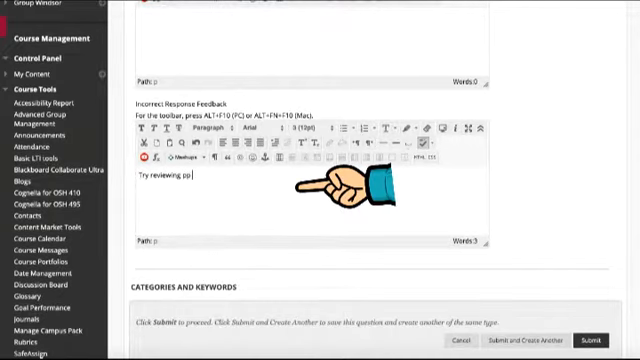
pyautogui.write('21 adn')
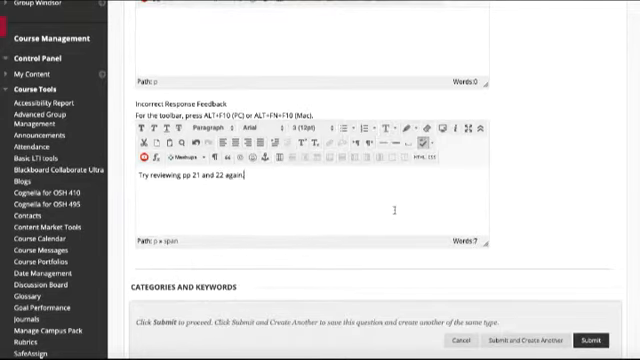
pyautogui.scroll(-3)
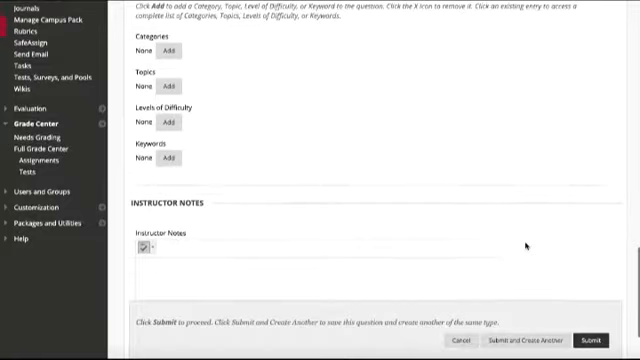
pyautogui.scroll(-3)
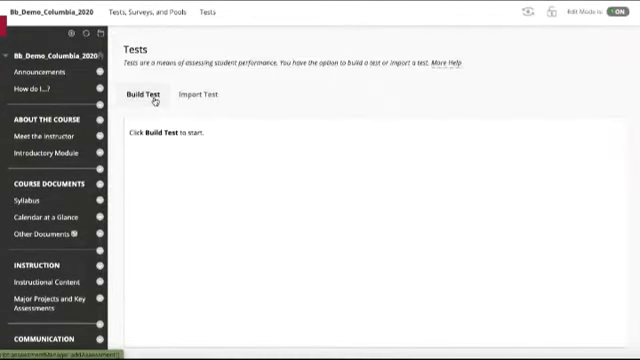
# - Build a test named Chapter 1 with 'description' and 'instructions' text, then submit it
pyautogui.click(143, 99)
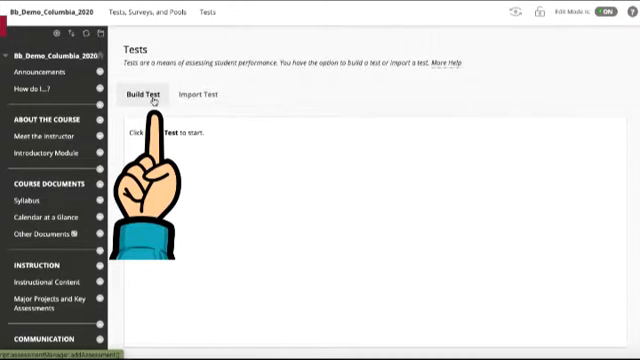
pyautogui.click(146, 99)
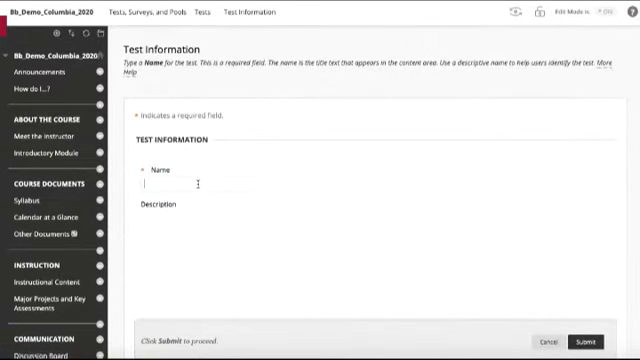
pyautogui.write('Chapter 1')
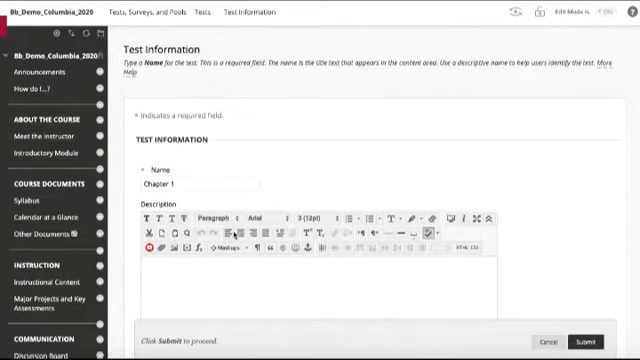
pyautogui.scroll(-3)
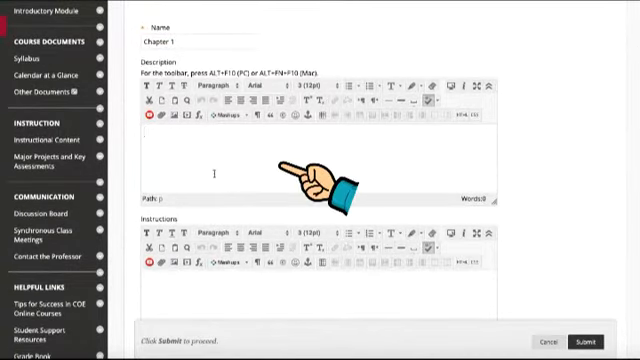
pyautogui.write('description')
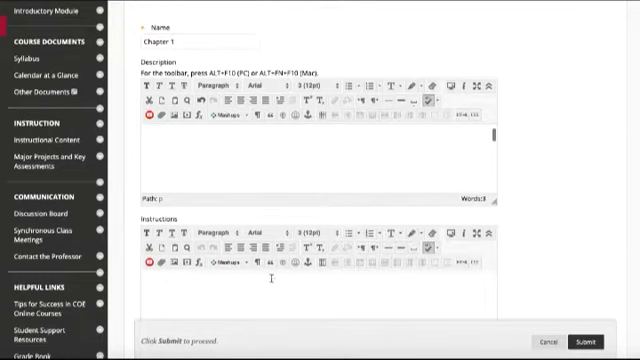
pyautogui.write('instructions for test')
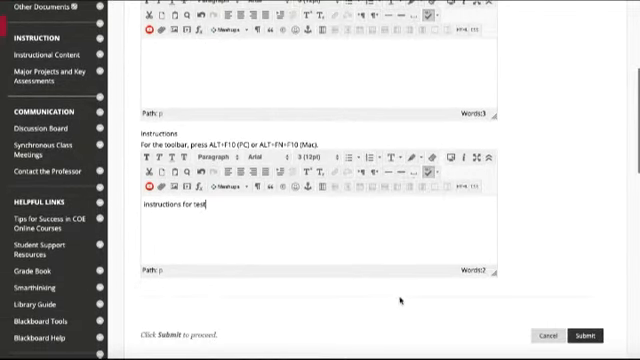
pyautogui.click(590, 334)
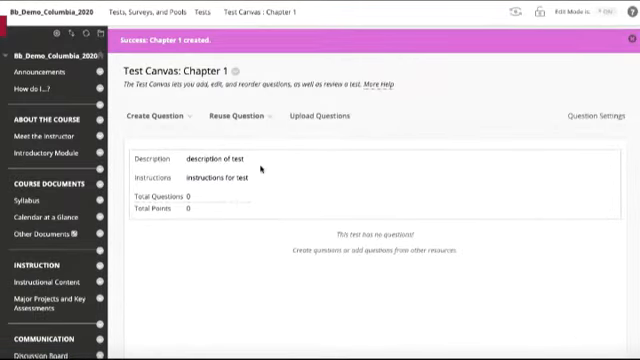
# - Open the Reuse Question options on the Chapter 1 Test Canvas
pyautogui.click(233, 115)
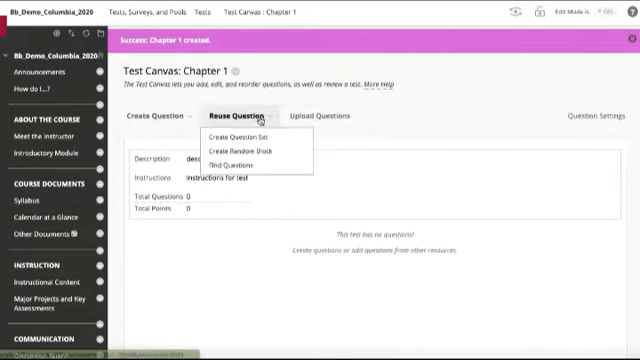
pyautogui.moveTo(235, 164)
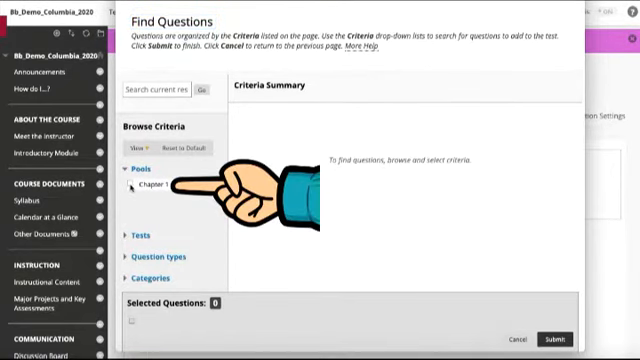
# - Select questions from the Chapter 1 pool and copy them into the test
pyautogui.click(156, 185)
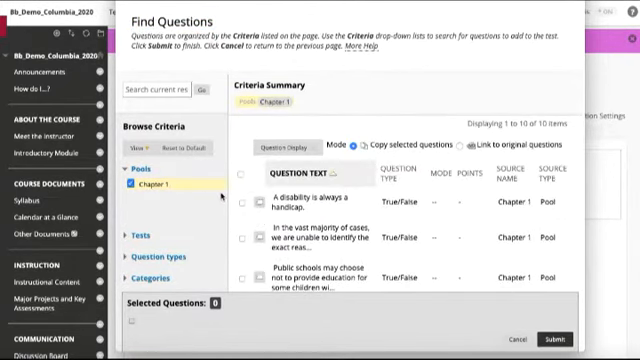
pyautogui.click(247, 197)
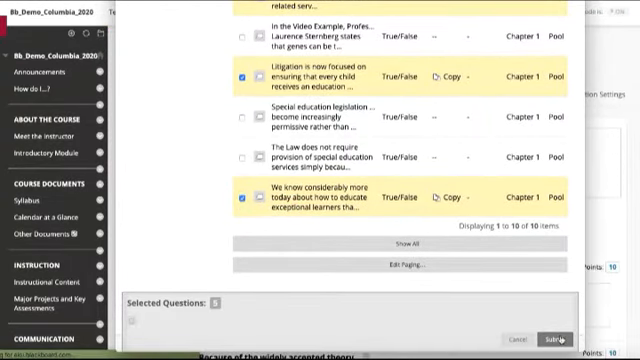
pyautogui.click(553, 337)
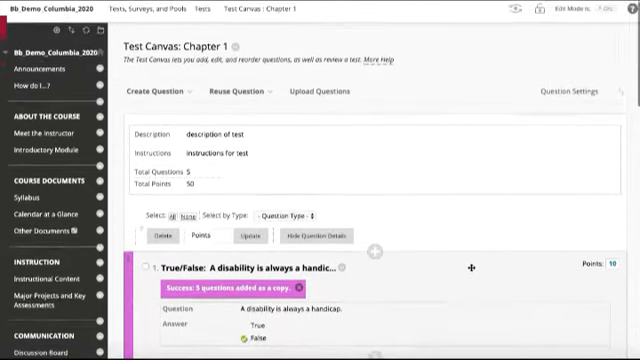
# - Scroll through the Test Canvas to confirm each question is worth 1 point
pyautogui.scroll(-3)
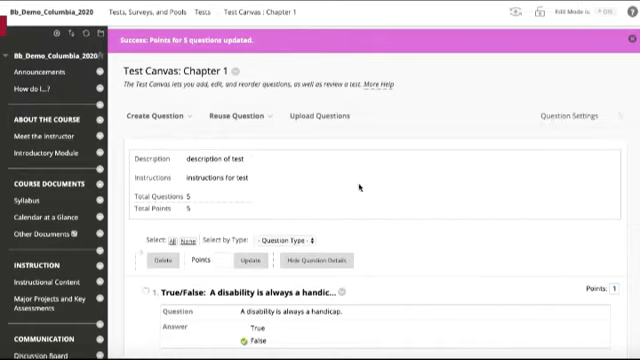
pyautogui.scroll(-3)
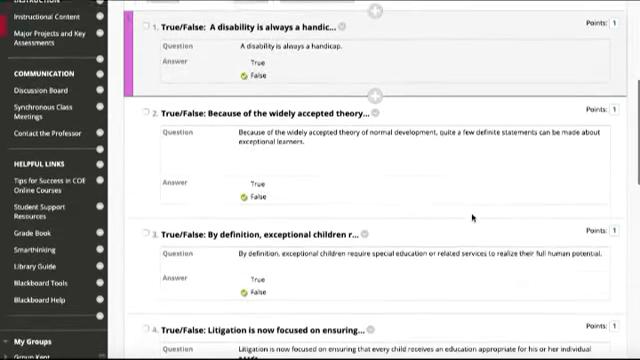
pyautogui.scroll(-3)
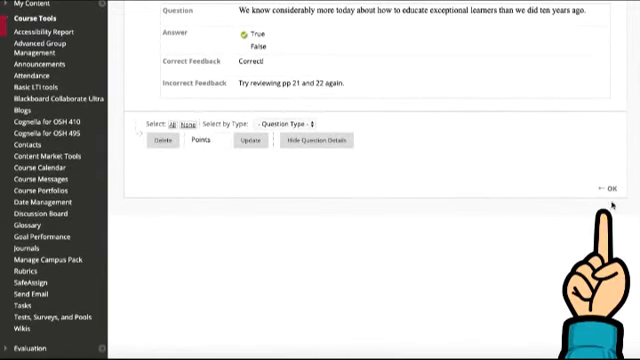